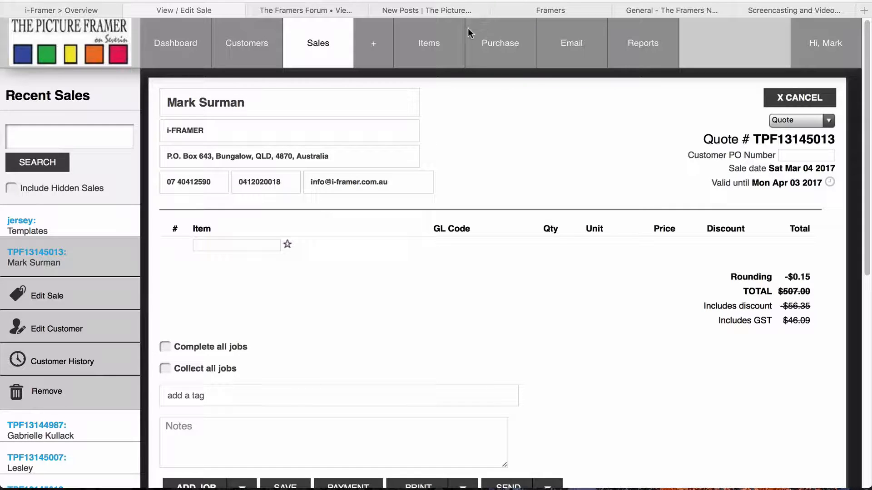
pyautogui.moveTo(405, 196)
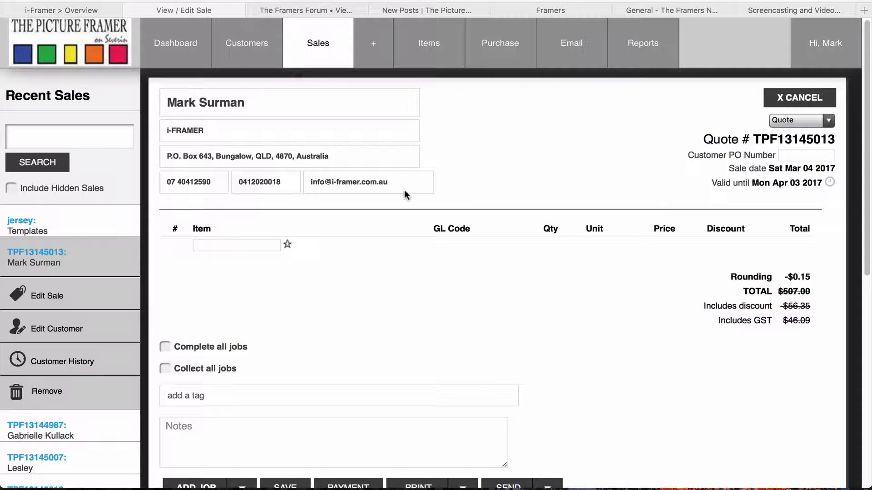
pyautogui.moveTo(350, 229)
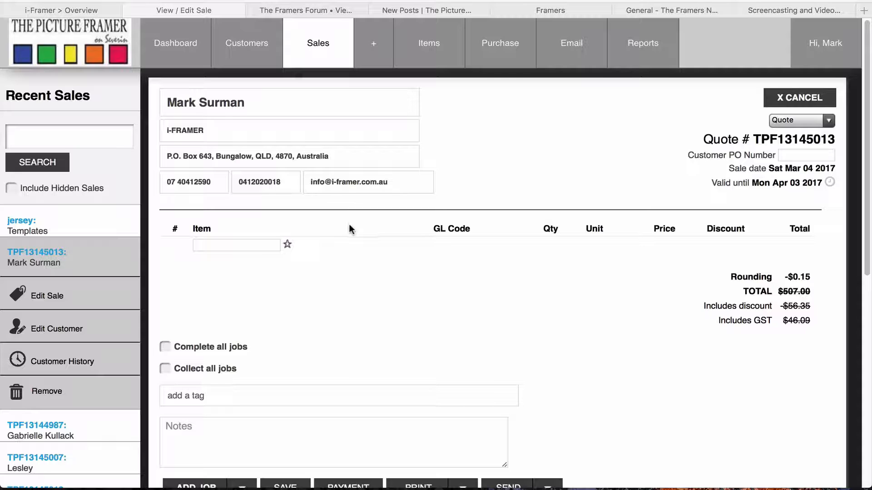
pyautogui.moveTo(160, 262)
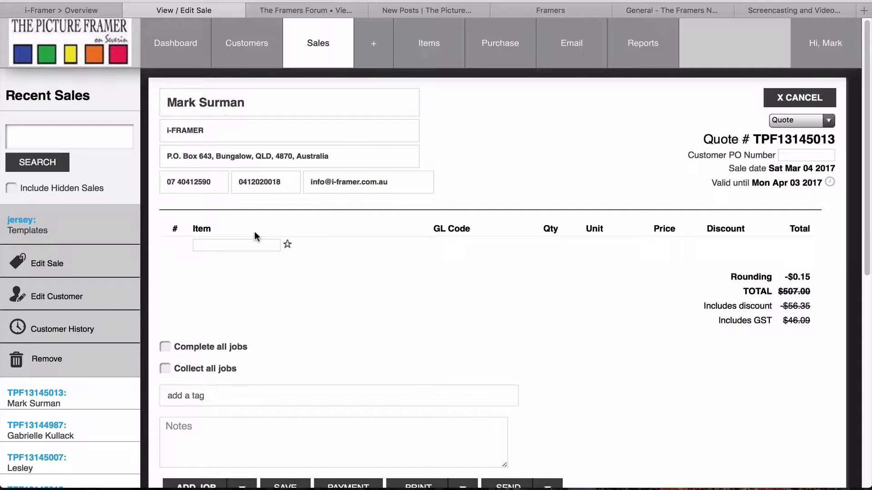
# Step: Open the jersey Templates quote and select its quote number 'jersey'
pyautogui.click(27, 224)
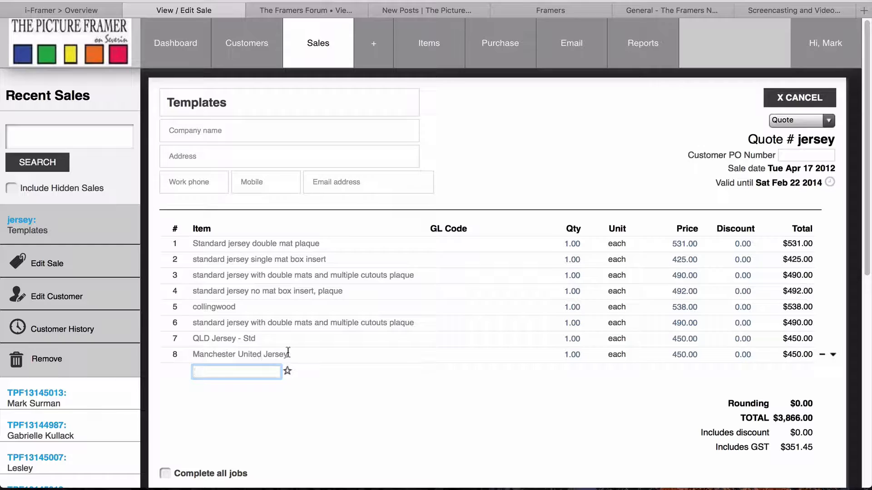
pyautogui.moveTo(207, 361)
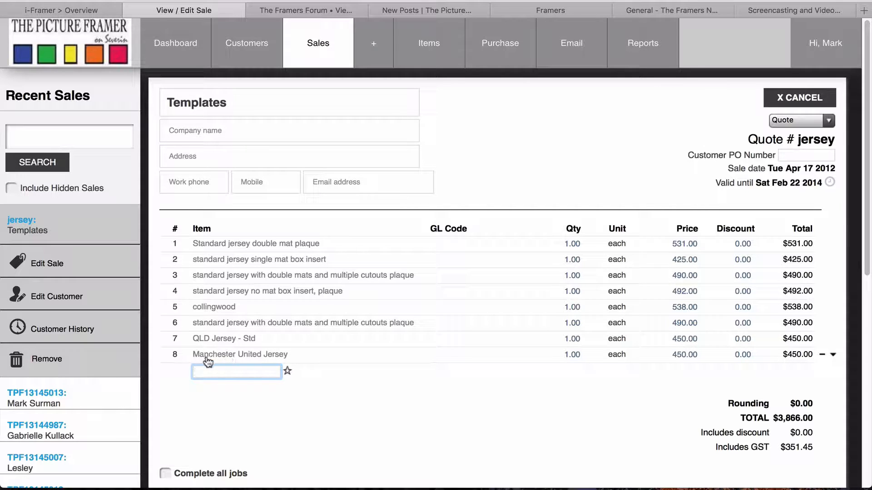
pyautogui.moveTo(246, 356)
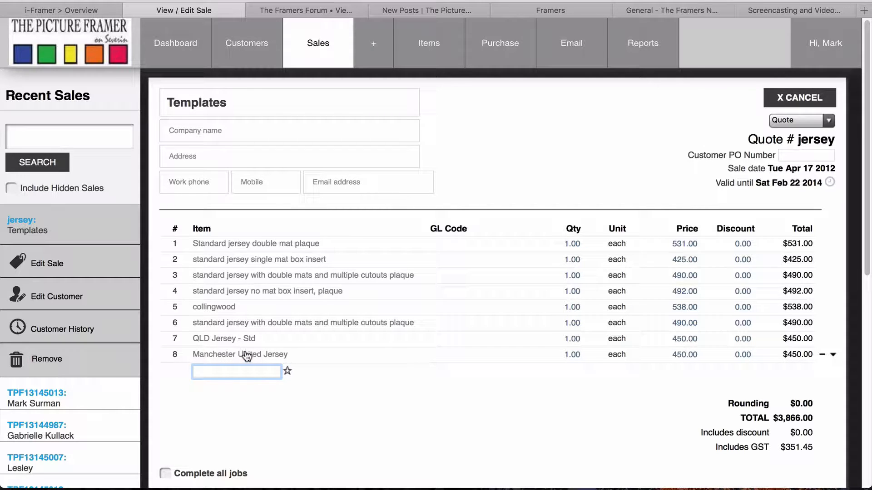
pyautogui.moveTo(833, 129)
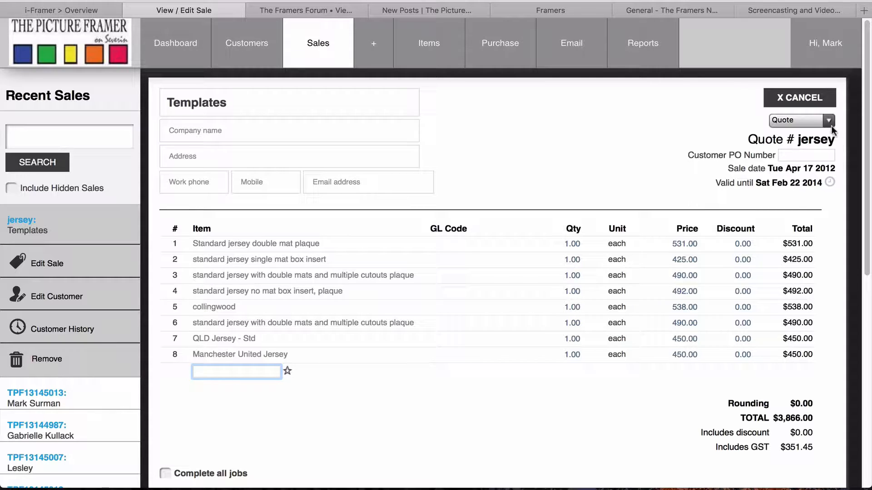
pyautogui.doubleClick(818, 140)
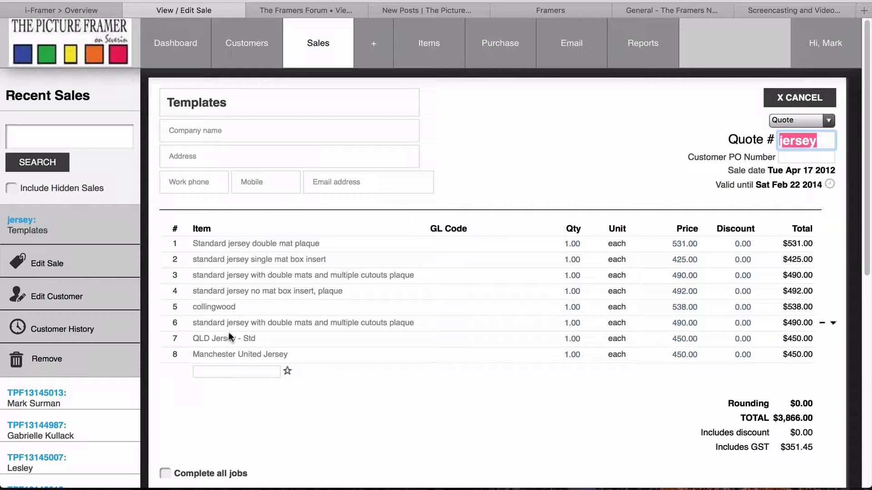
pyautogui.moveTo(186, 290)
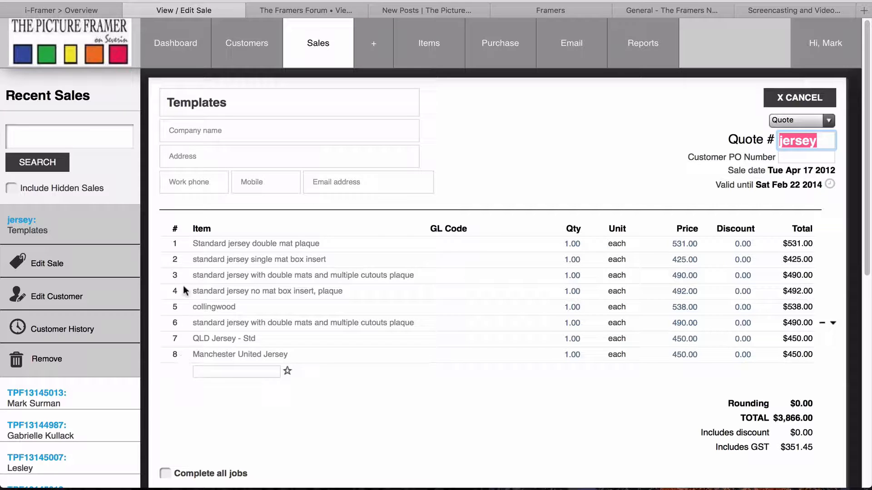
pyautogui.moveTo(677, 193)
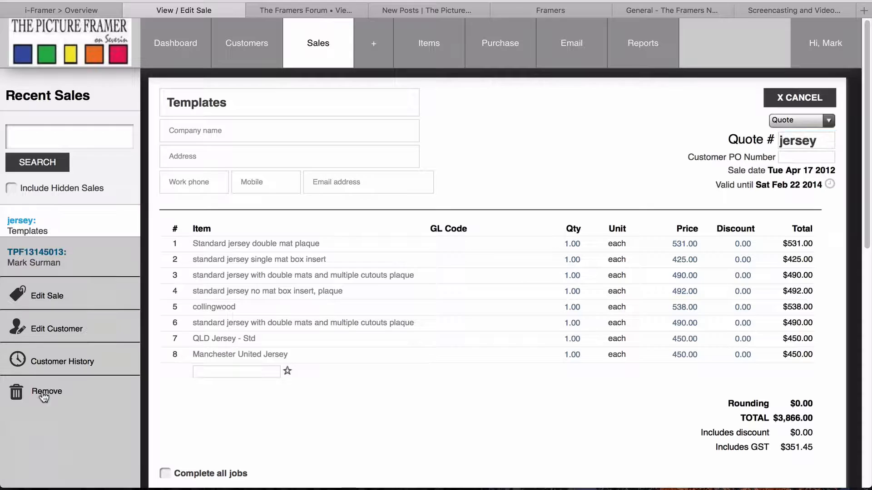
# Step: Return to quote TPF13145013 and enter 'jersey' to list the jersey jobs for cloning
pyautogui.click(50, 258)
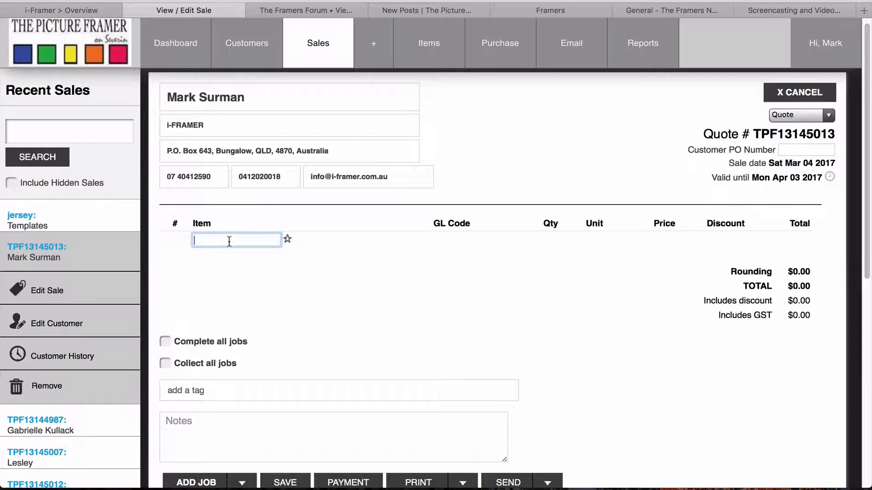
pyautogui.write('jersey')
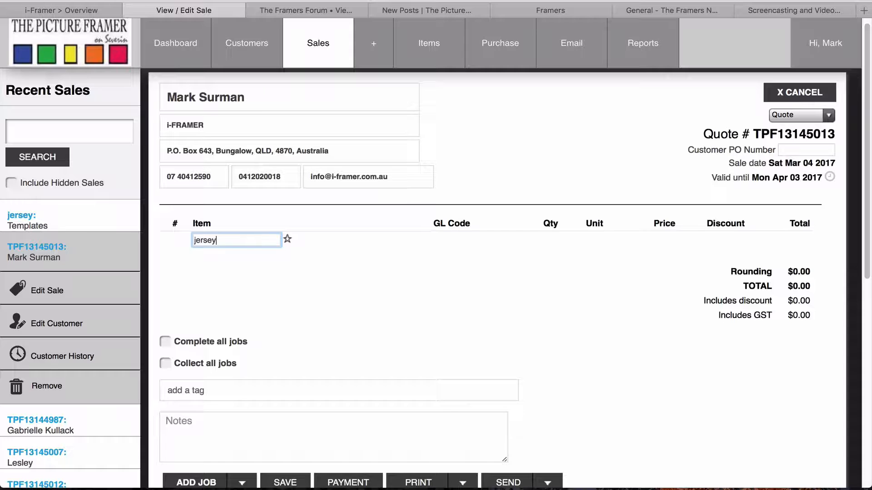
pyautogui.write('jersey')
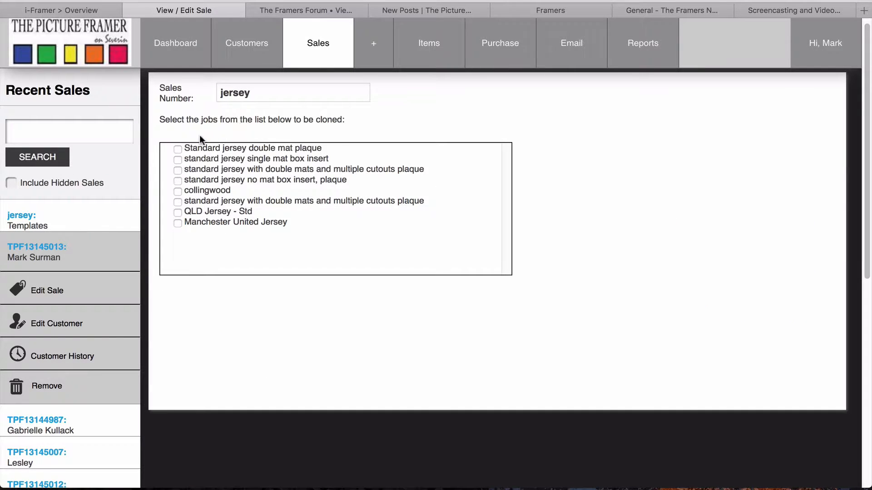
# Step: Clone the Manchester United Jersey job into the quote, totalling $450.00
pyautogui.click(178, 222)
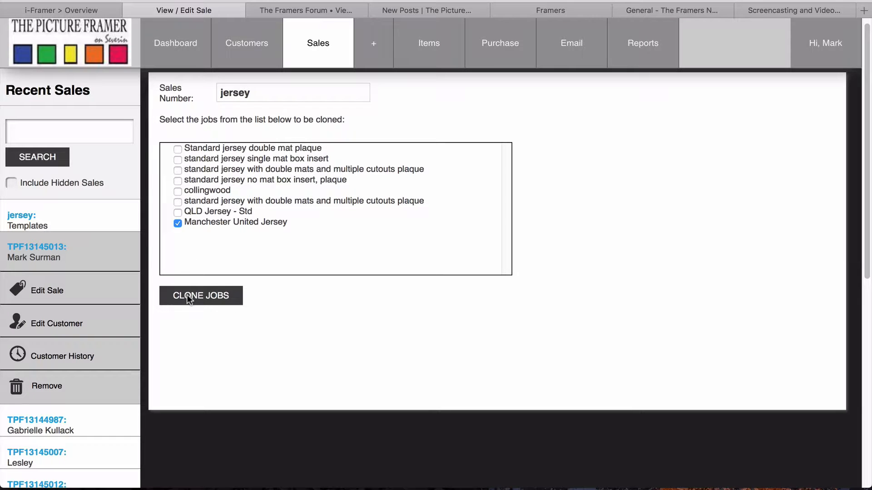
pyautogui.click(200, 295)
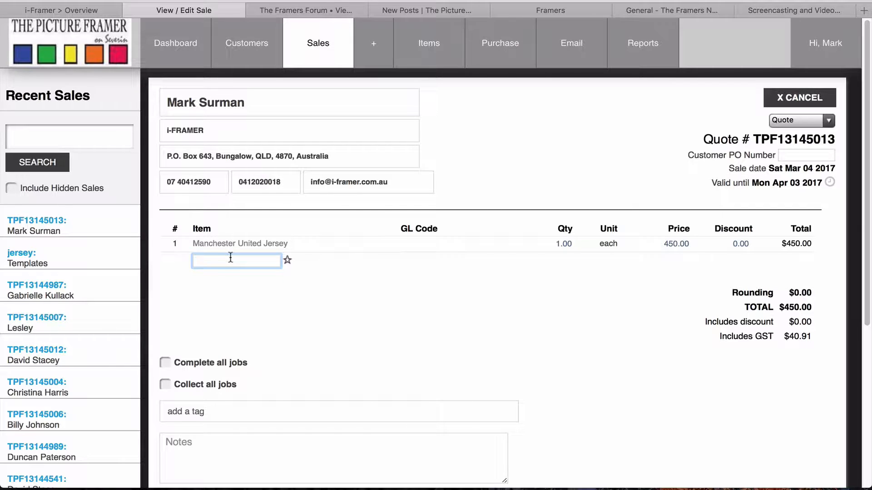
pyautogui.moveTo(213, 247)
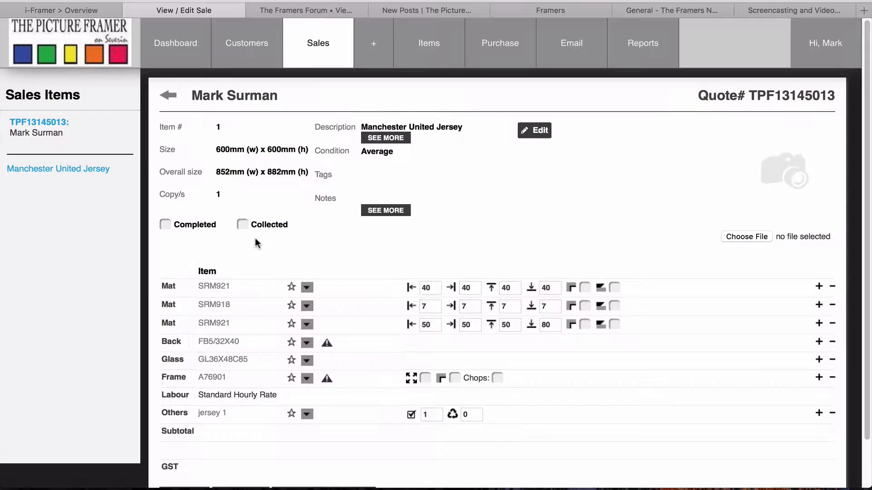
pyautogui.moveTo(217, 289)
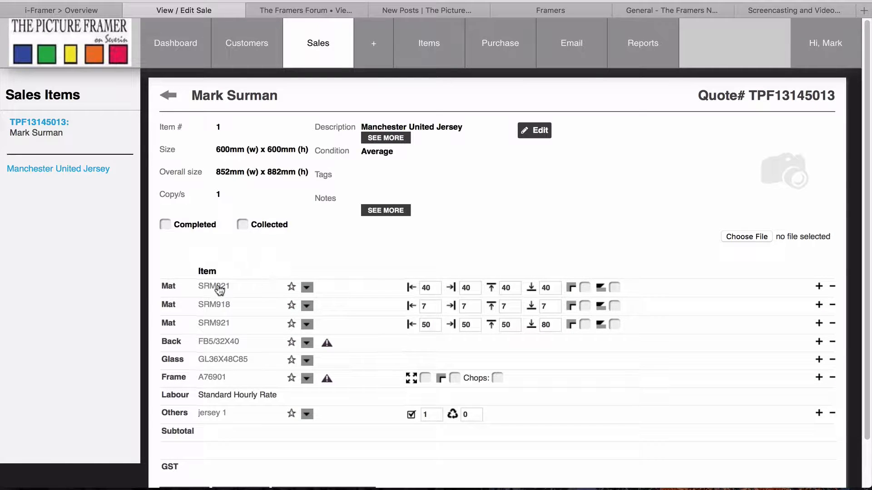
pyautogui.moveTo(213, 286)
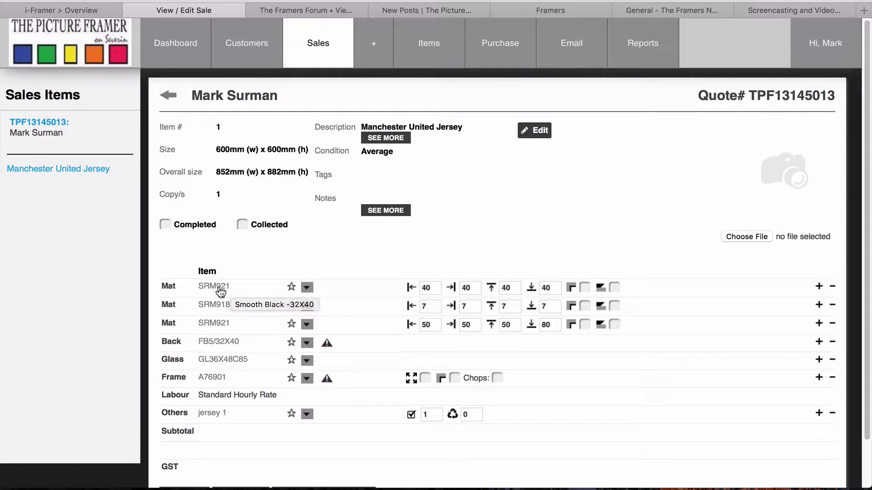
pyautogui.moveTo(217, 289)
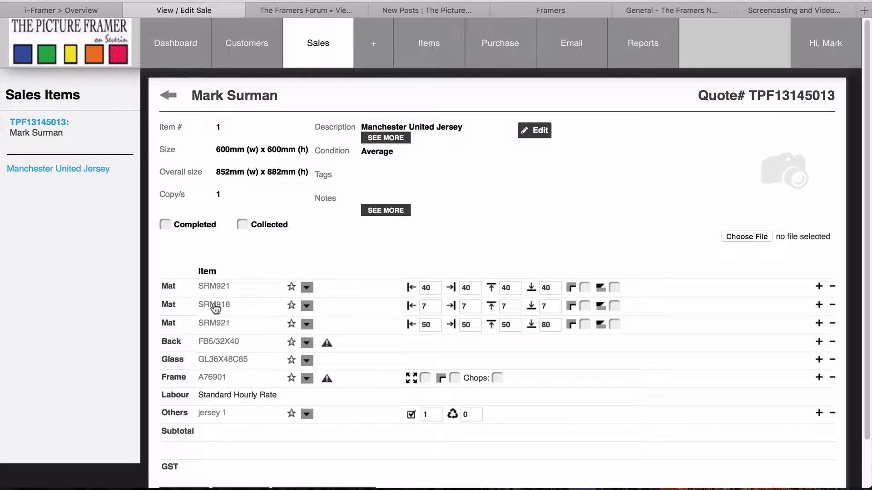
pyautogui.moveTo(246, 351)
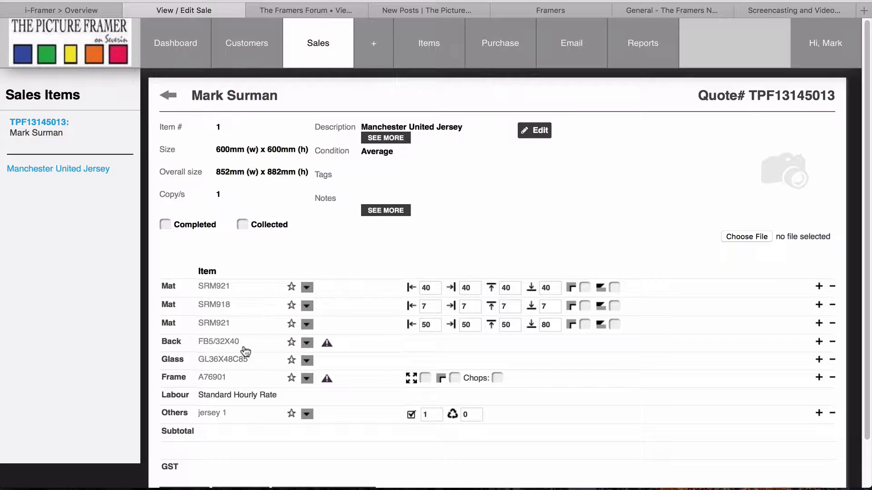
pyautogui.moveTo(292, 367)
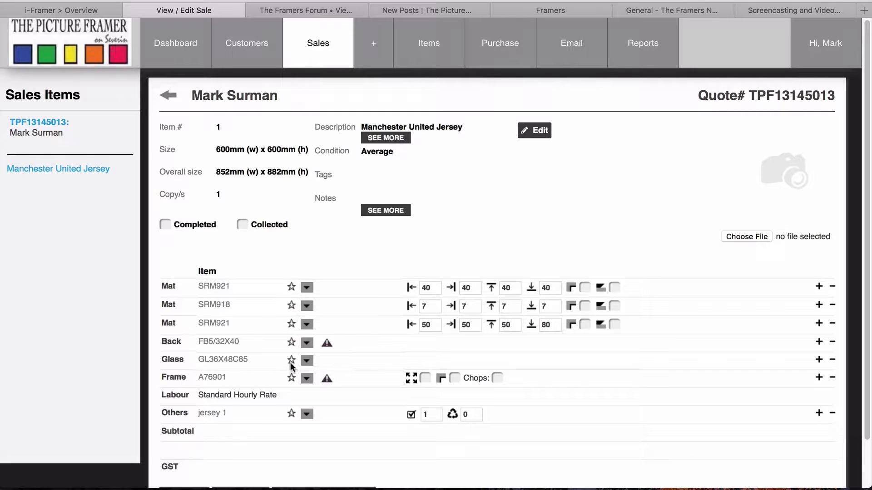
pyautogui.scroll(-3)
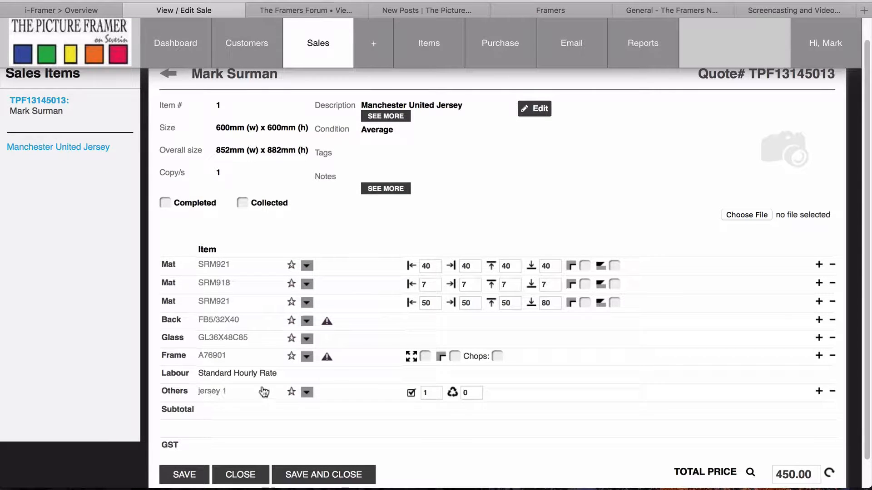
pyautogui.click(751, 473)
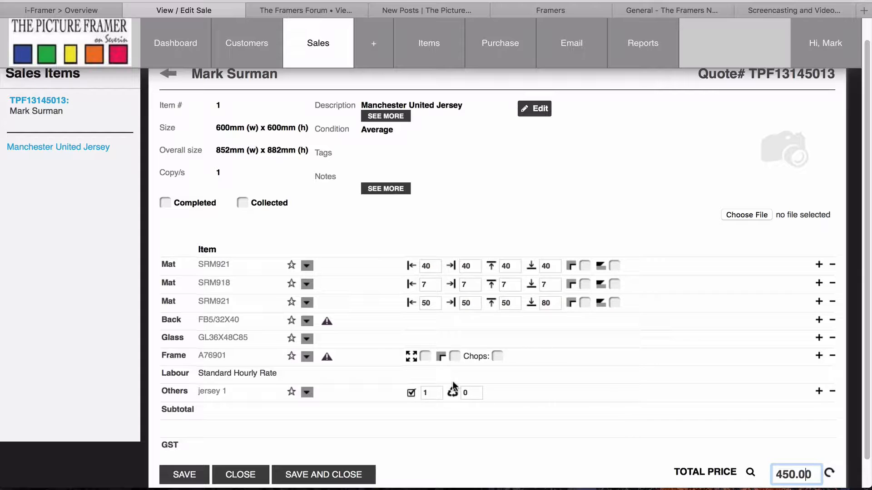
pyautogui.moveTo(619, 214)
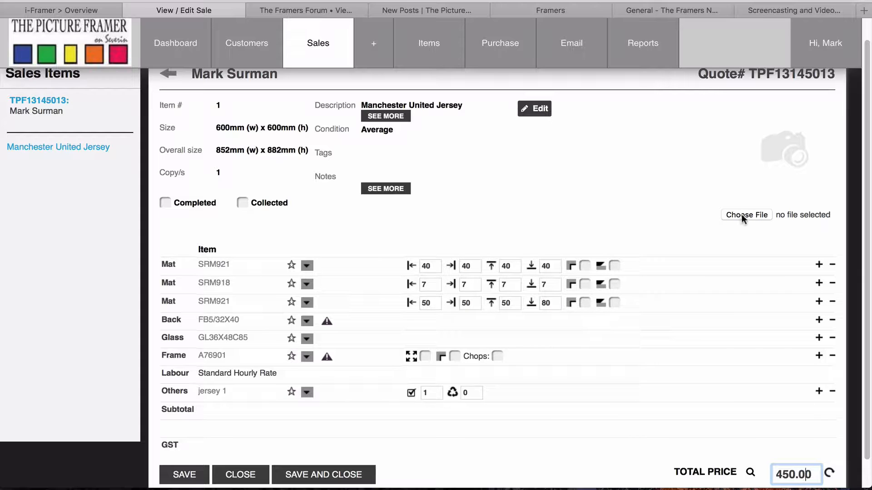
# Step: Edit the jersey item, attach the framed jersey photo, and set the third mat's bottom border to 100
pyautogui.click(533, 108)
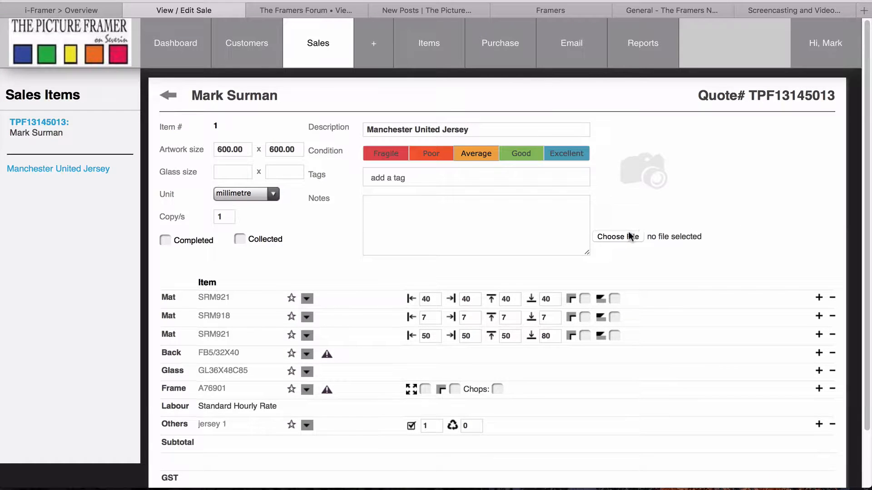
pyautogui.click(618, 236)
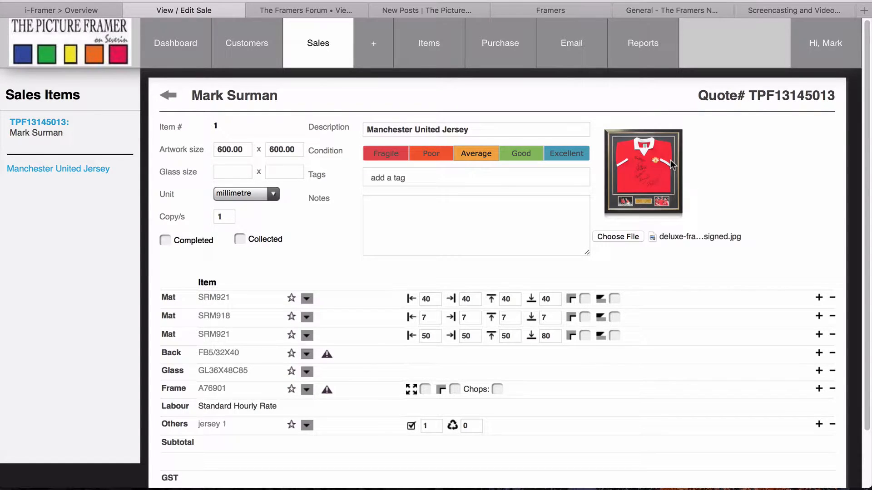
pyautogui.moveTo(364, 304)
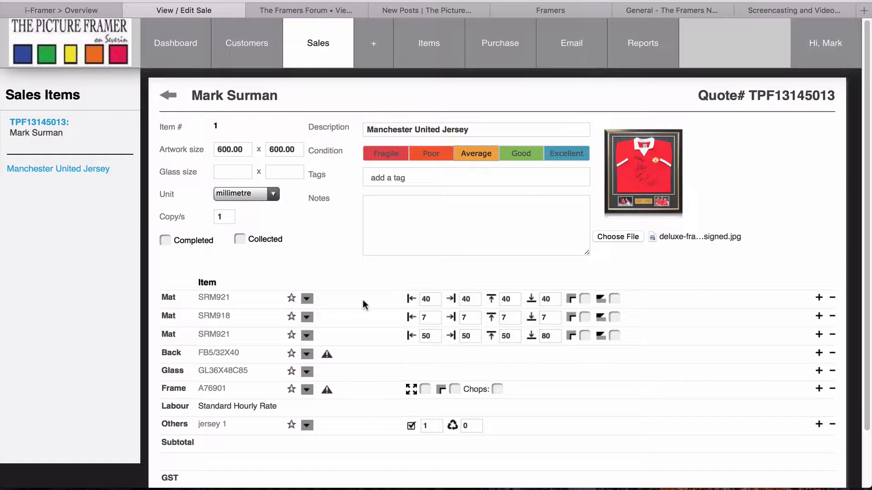
pyautogui.moveTo(620, 153)
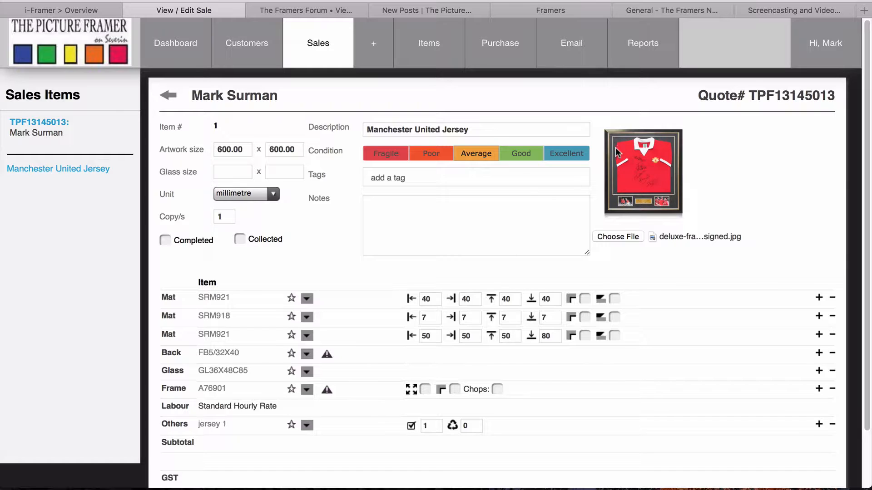
pyautogui.moveTo(621, 146)
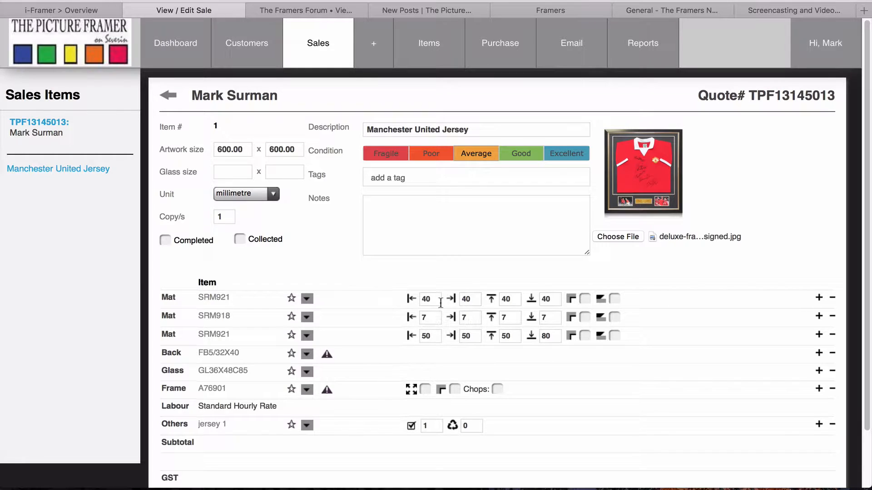
pyautogui.moveTo(680, 146)
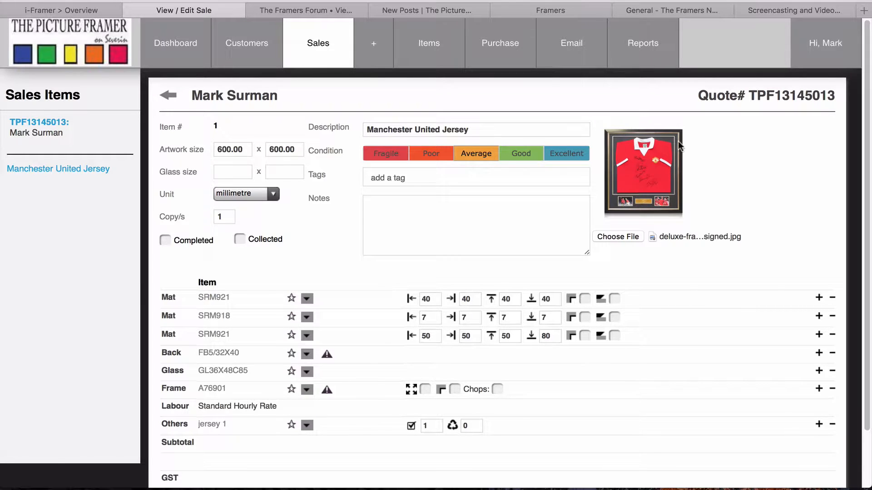
pyautogui.moveTo(610, 223)
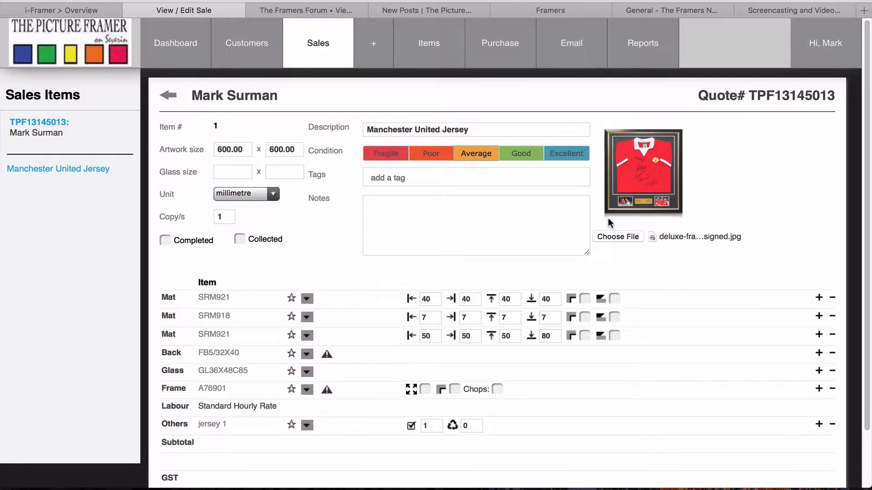
pyautogui.moveTo(622, 163)
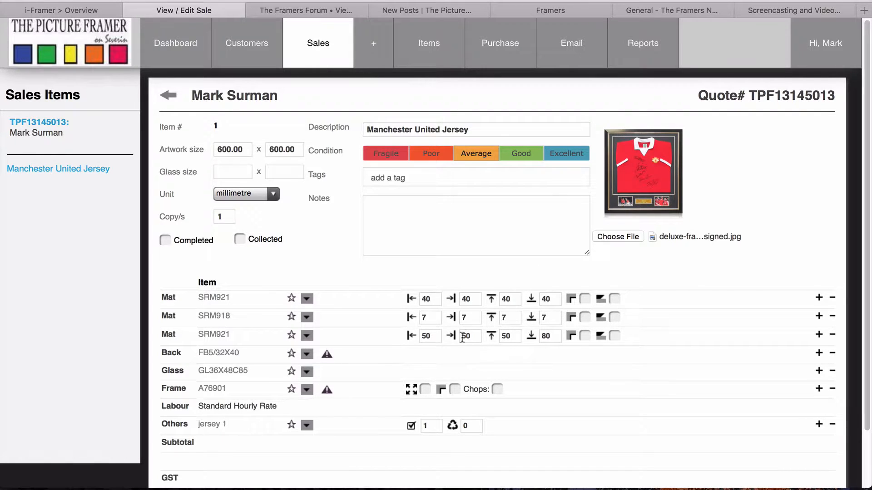
pyautogui.click(550, 336)
pyautogui.write('100')
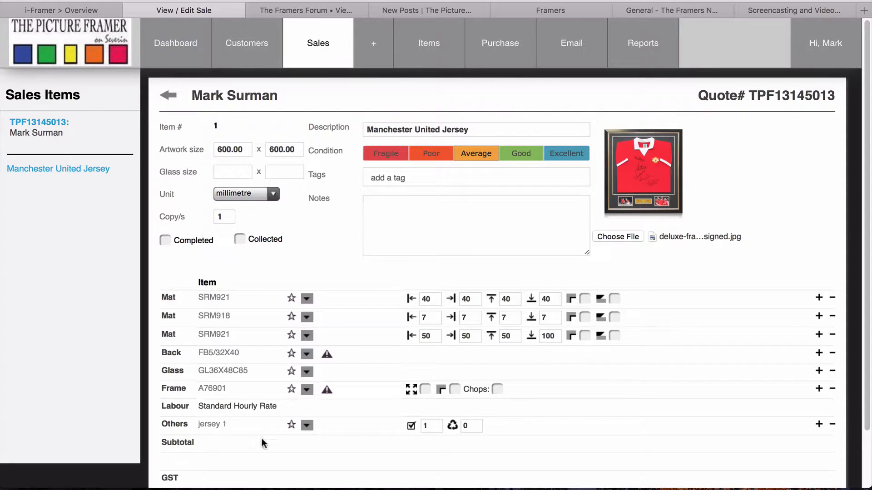
# Step: Add extra items 'plaque' (quantity 1) and 'cutouts' (quantity 2) to the job
pyautogui.scroll(-3)
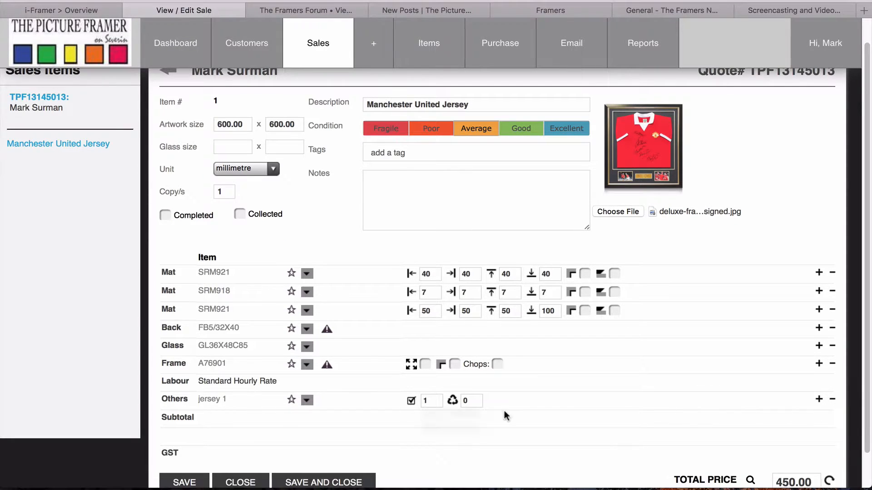
pyautogui.click(818, 399)
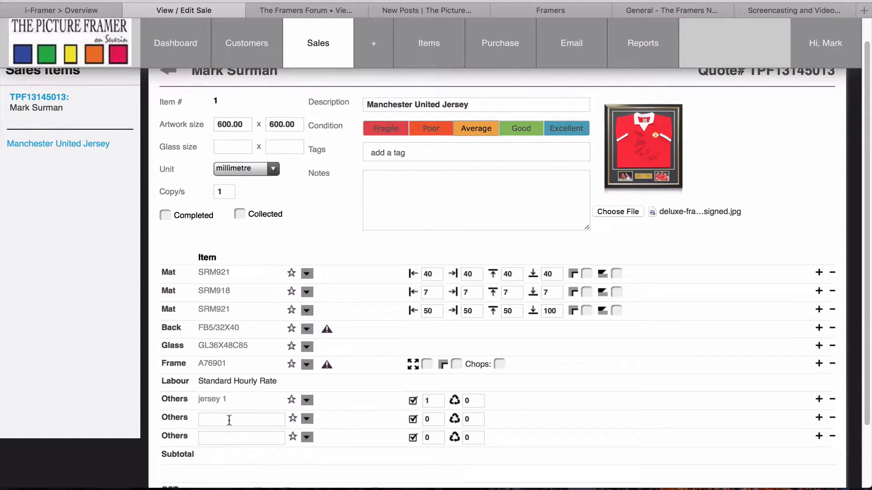
pyautogui.write('plaqu')
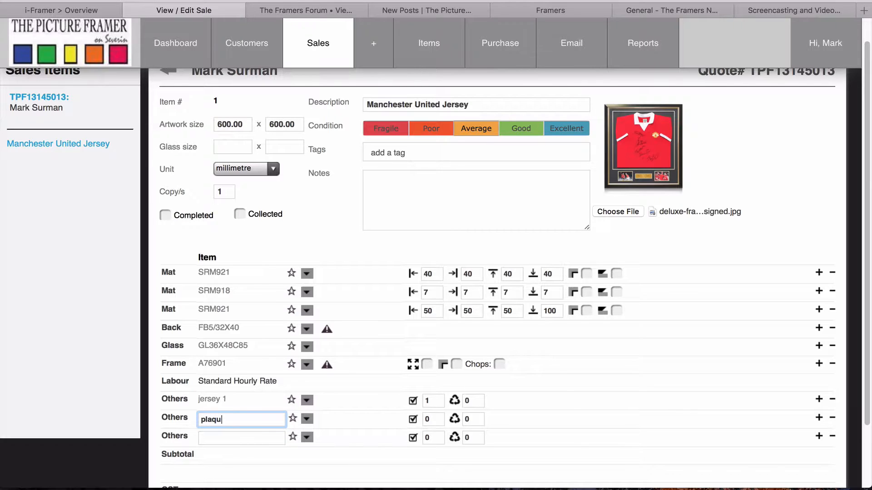
pyautogui.write('e')
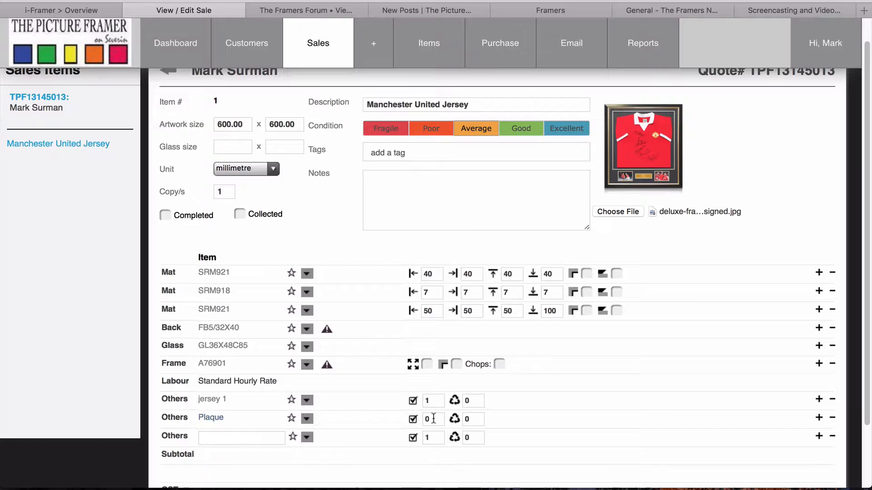
pyautogui.click(241, 438)
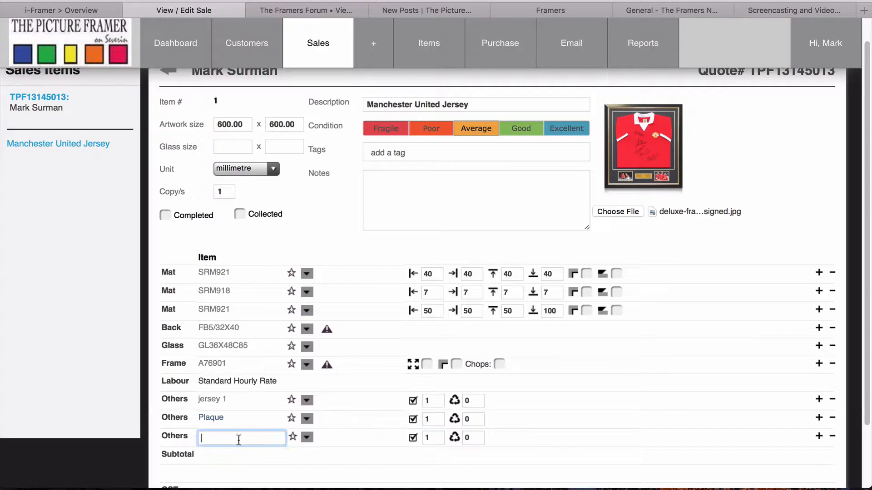
pyautogui.write('cu')
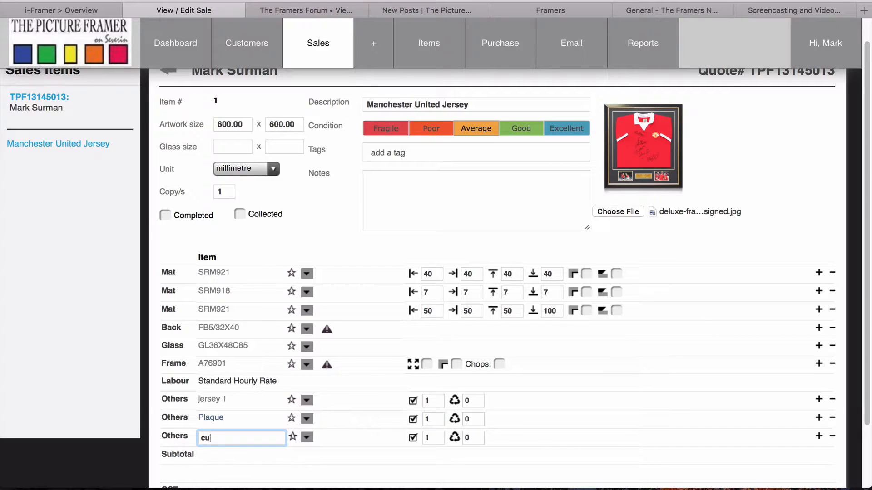
pyautogui.write('touts')
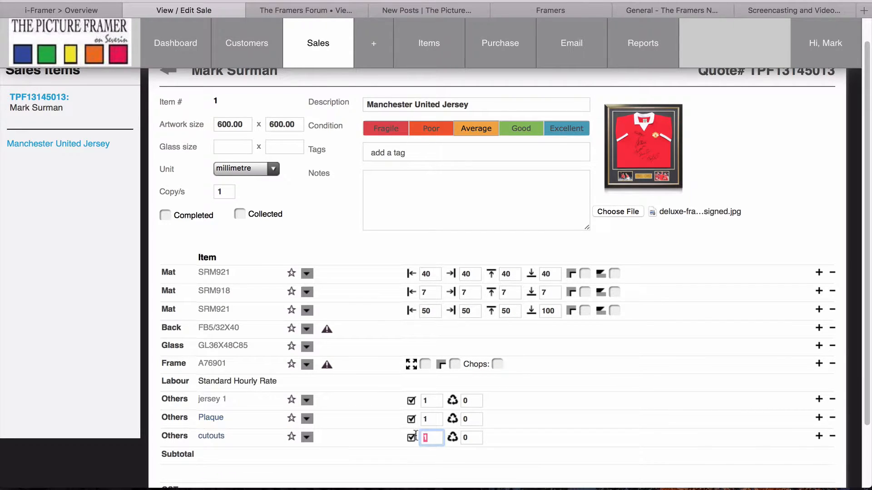
pyautogui.write('2')
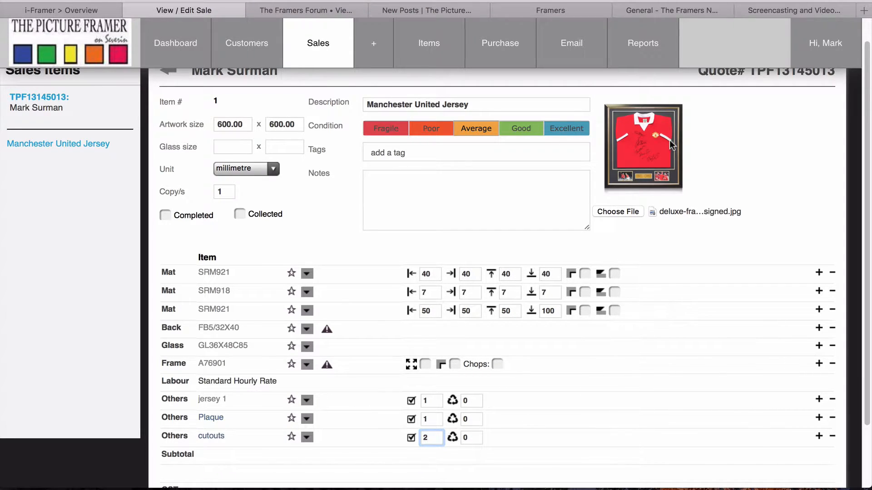
pyautogui.scroll(-3)
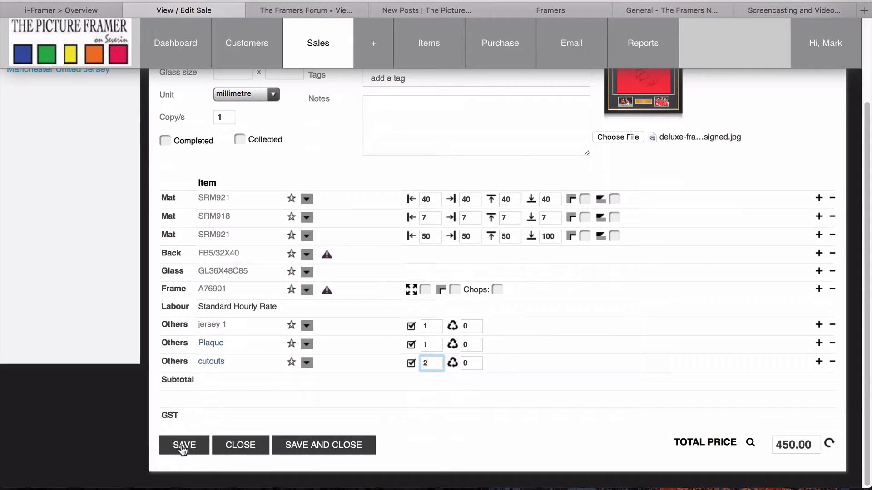
# Step: Save the jersey job with its pricing, bringing the quote to $507.00 with a $56.35 discount
pyautogui.click(183, 445)
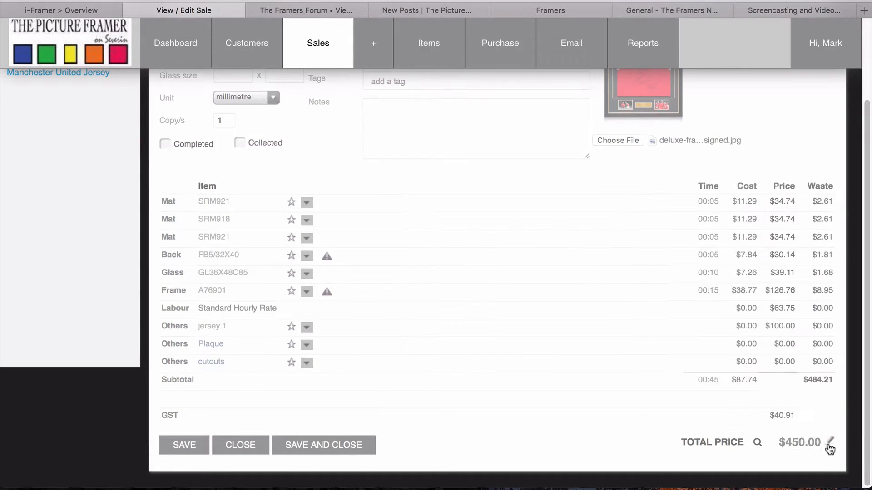
pyautogui.click(831, 442)
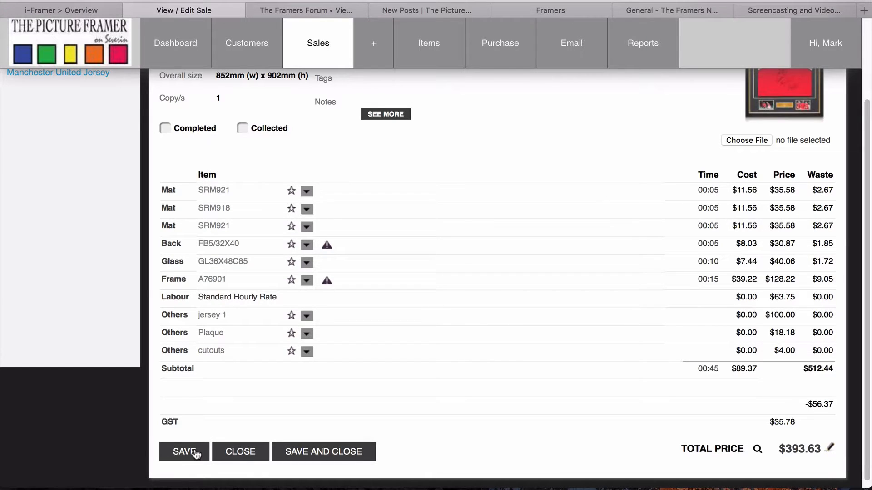
pyautogui.click(184, 451)
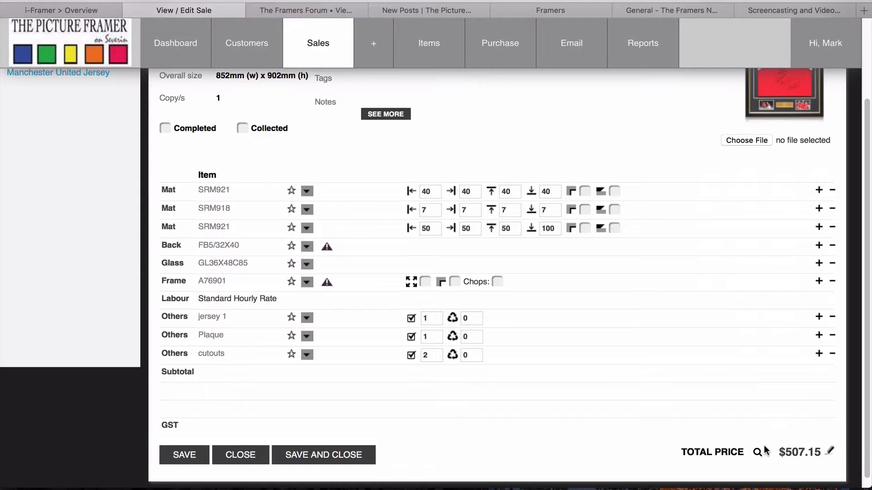
pyautogui.moveTo(218, 375)
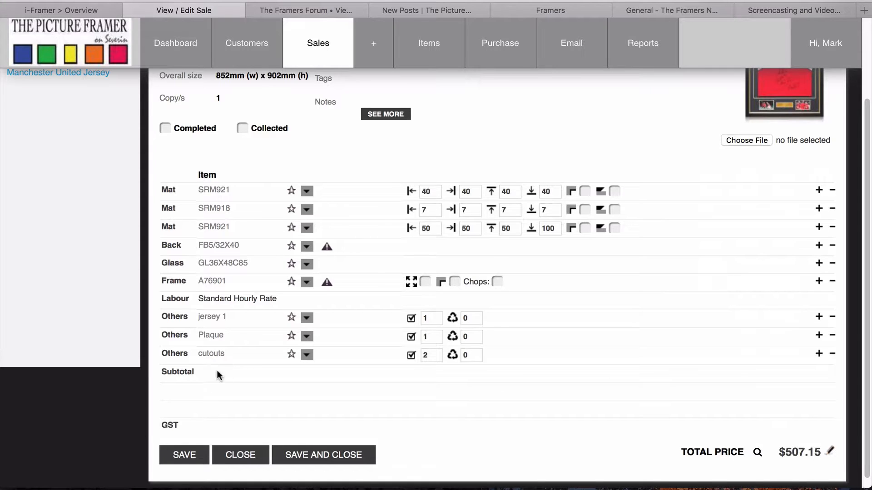
pyautogui.scroll(3)
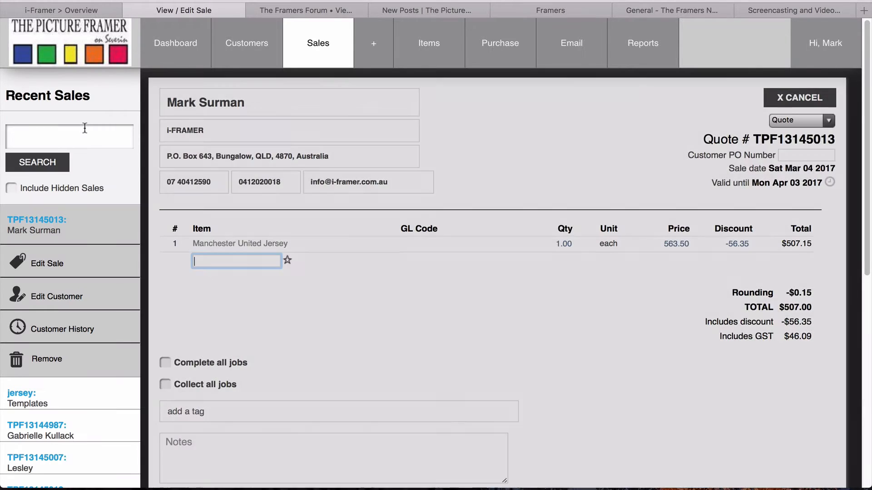
pyautogui.moveTo(591, 196)
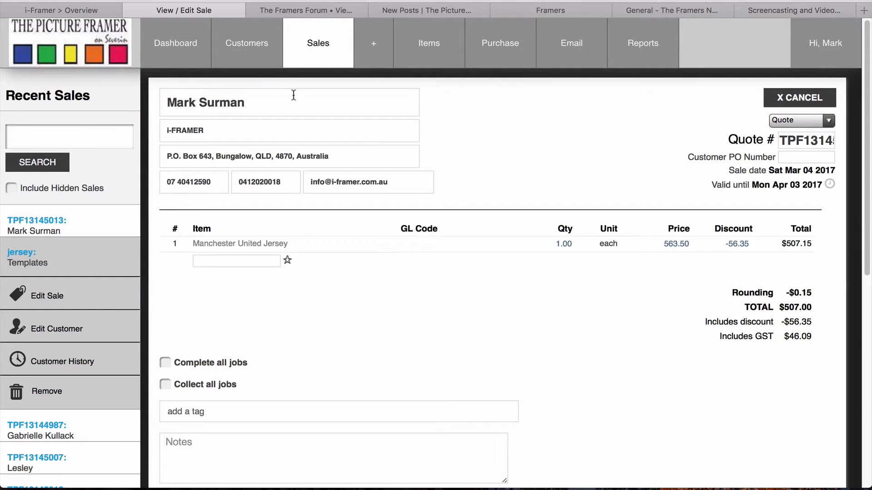
# Step: Clone the Manchester United Jersey job from TPF13145013 into the jersey Templates quote as item 9
pyautogui.click(28, 257)
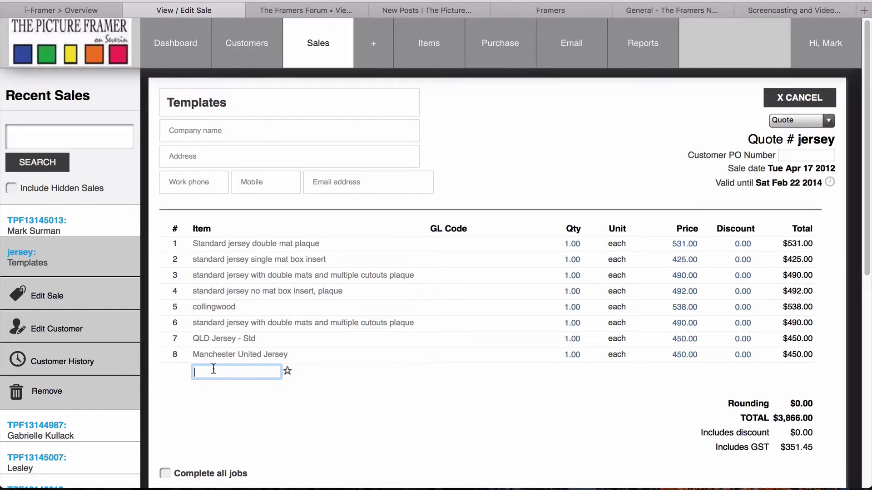
pyautogui.write('TPF13145013')
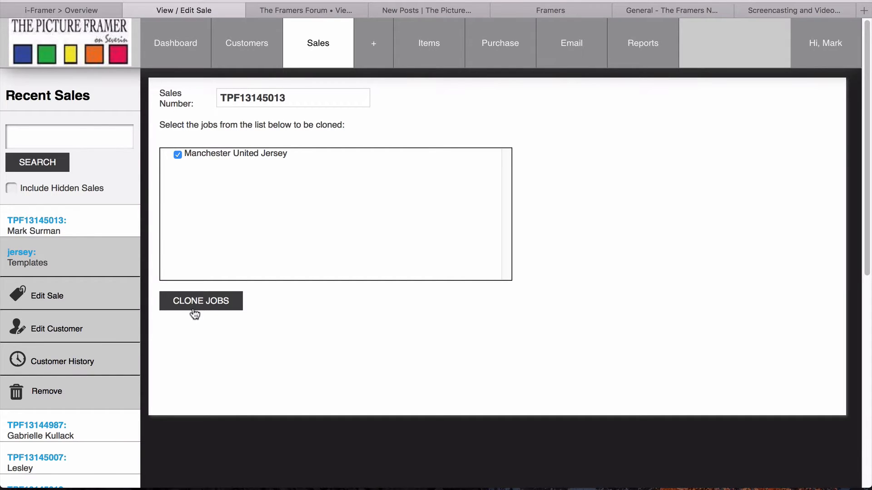
pyautogui.click(200, 301)
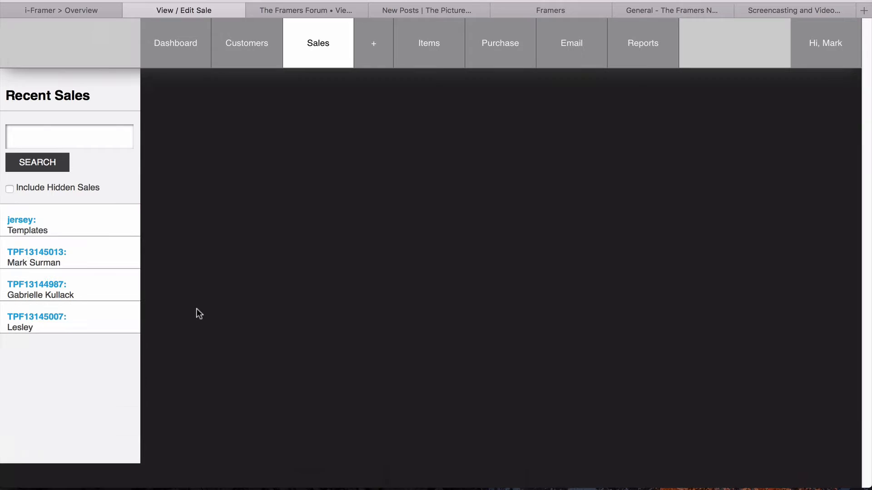
pyautogui.click(28, 224)
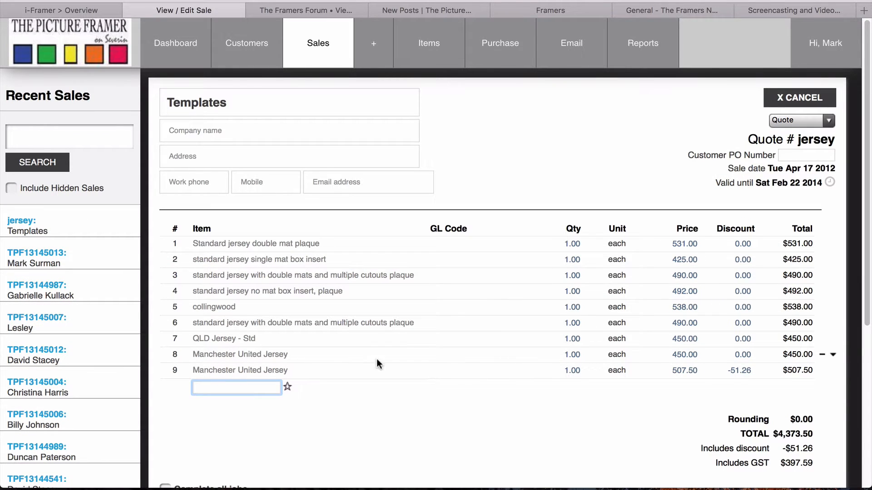
pyautogui.moveTo(202, 372)
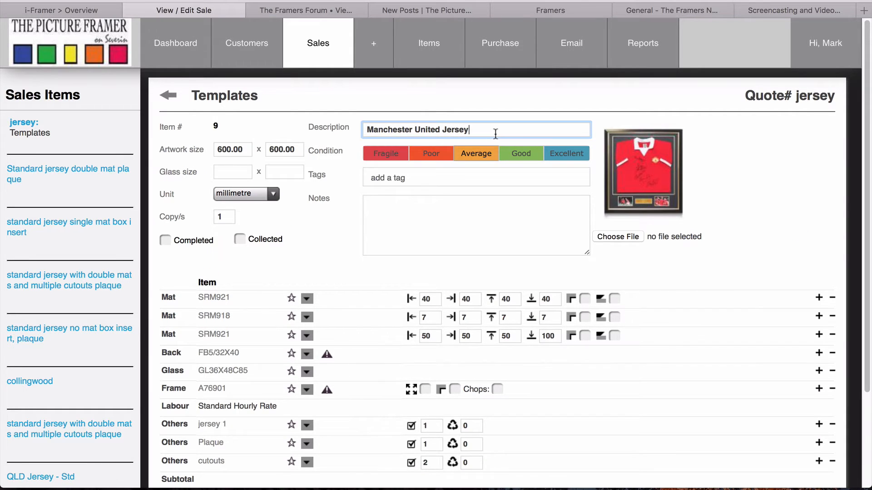
# Step: Append ' - Plaque and extra cutouts' to item 9's description and save
pyautogui.write('- Plaque and')
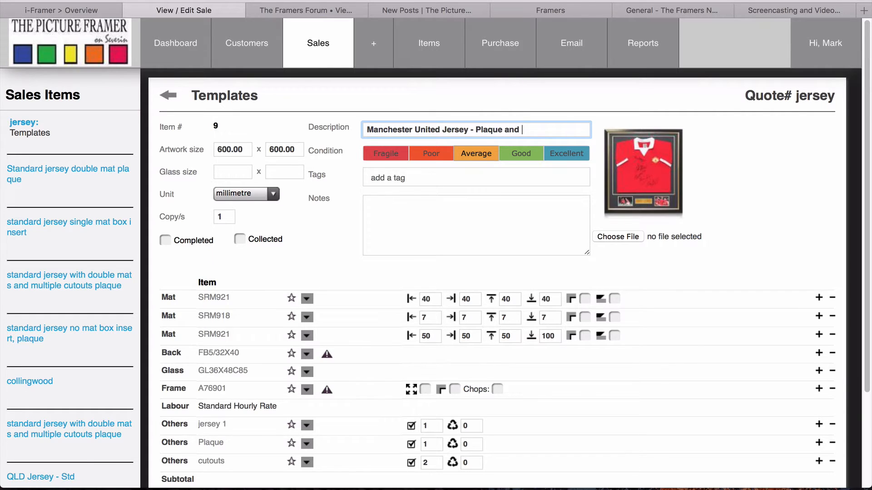
pyautogui.write('extra cutouts')
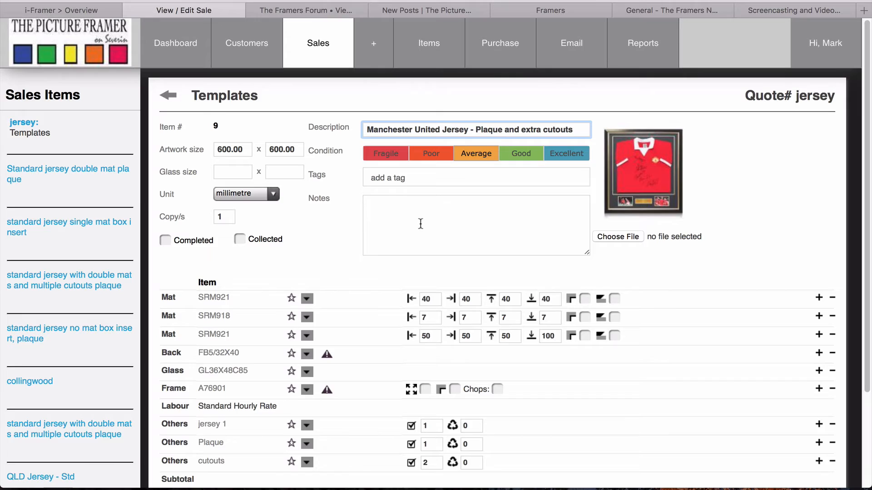
pyautogui.scroll(-3)
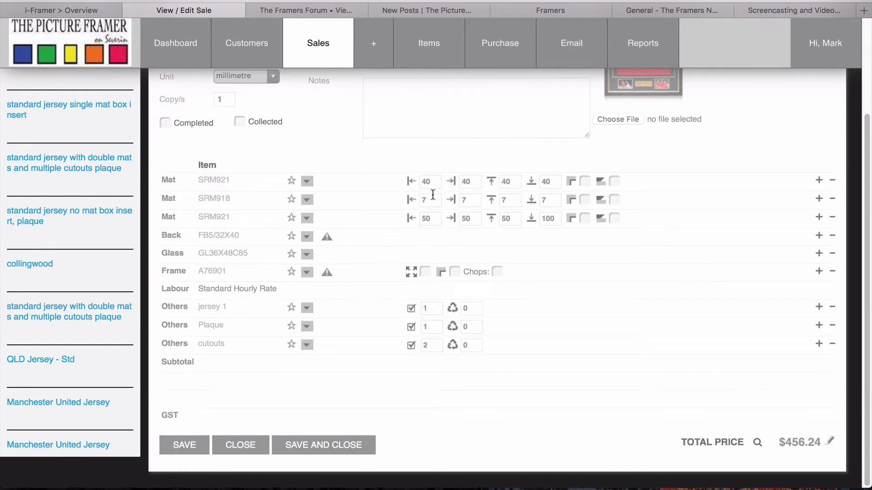
pyautogui.moveTo(433, 195)
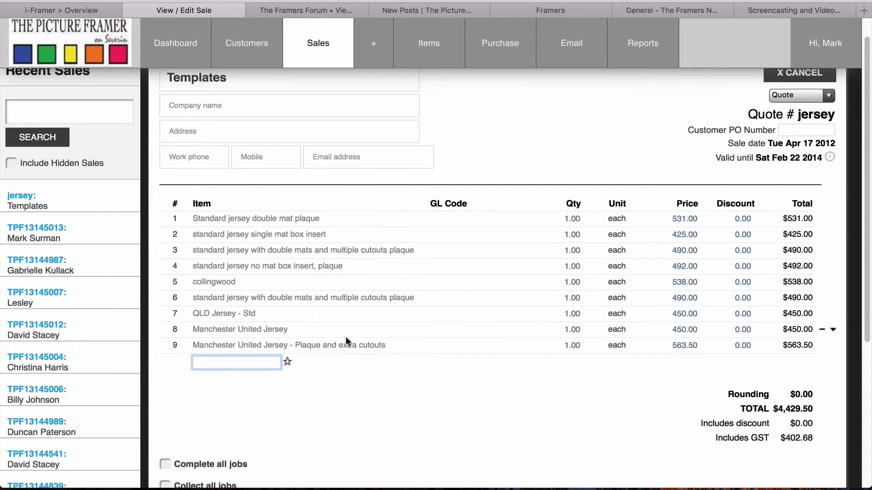
pyautogui.moveTo(331, 356)
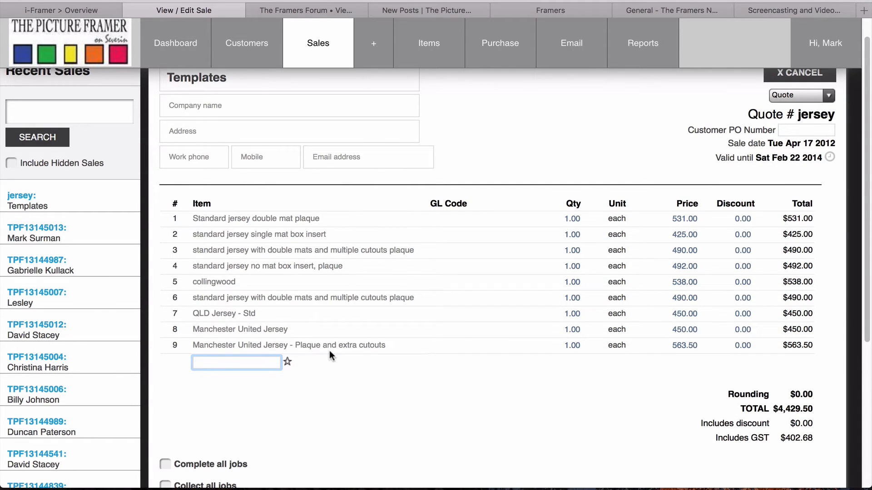
# Step: Edit sale TPF13145013 and clone template job jersey-8 into it as item 2
pyautogui.click(37, 233)
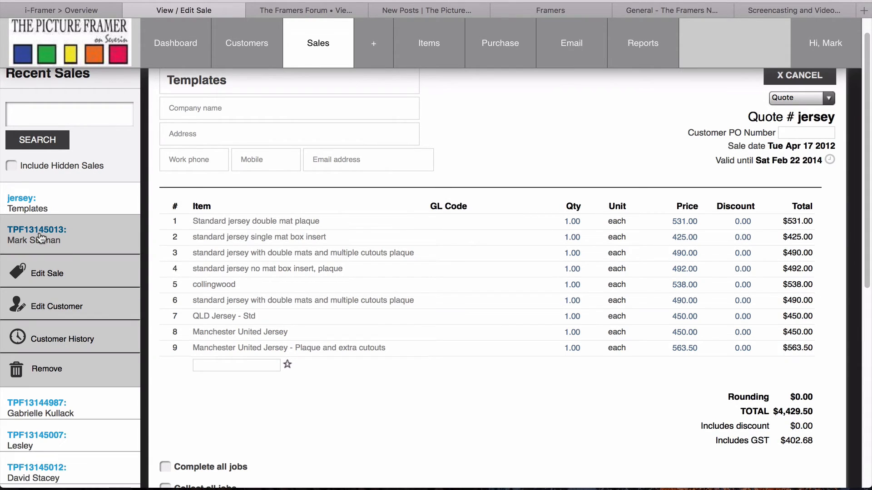
pyautogui.click(38, 234)
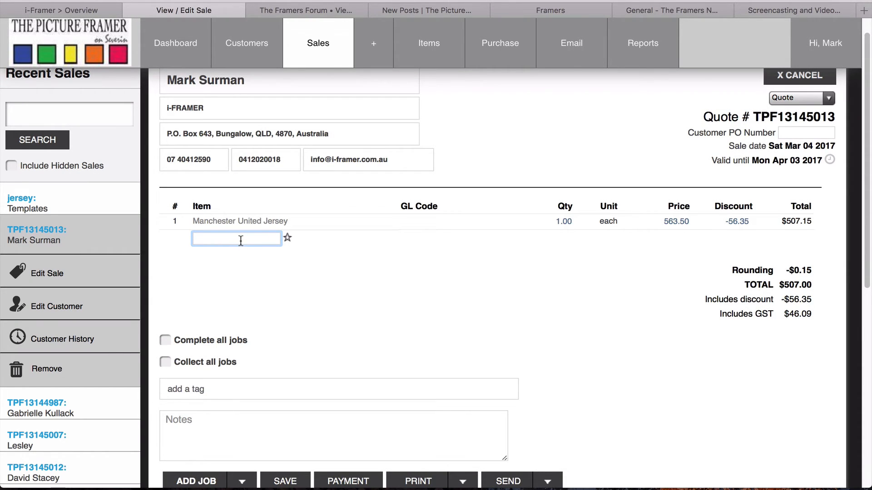
pyautogui.write('jersy')
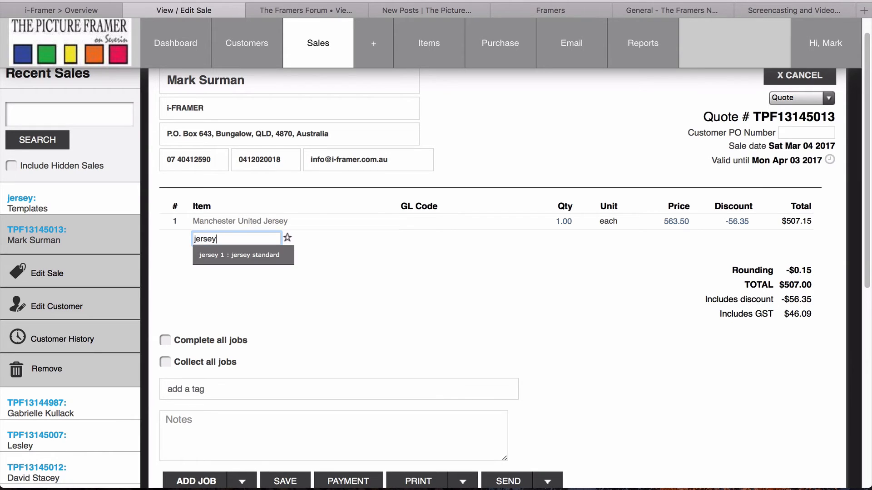
pyautogui.write('-')
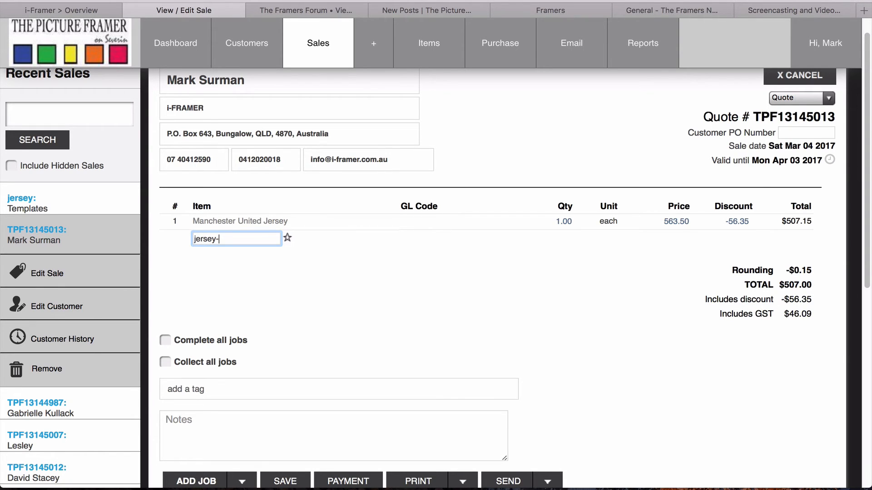
pyautogui.write('8')
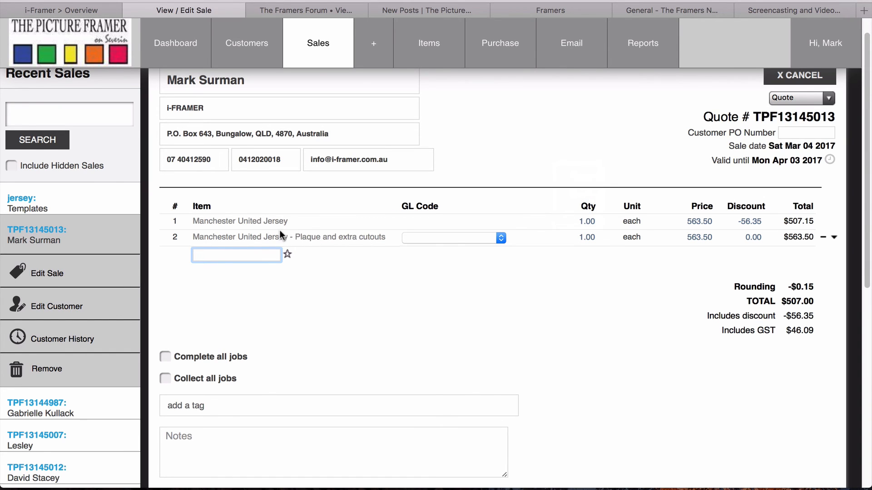
pyautogui.moveTo(255, 241)
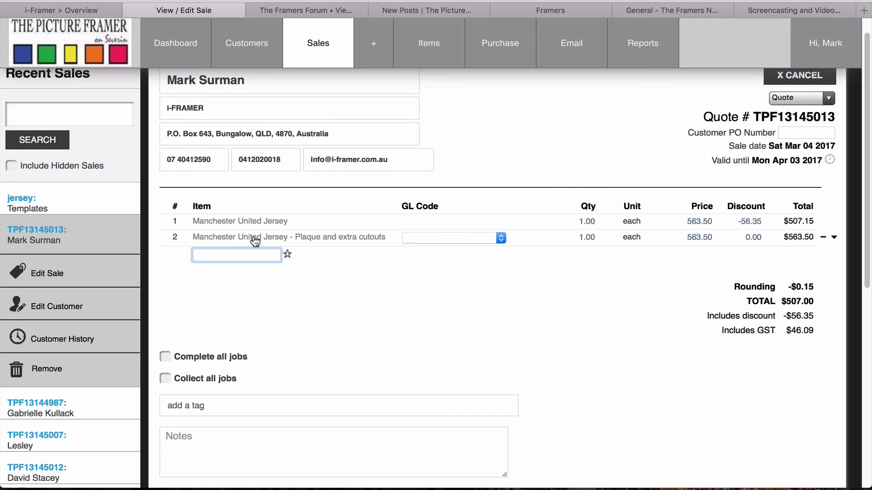
pyautogui.moveTo(313, 247)
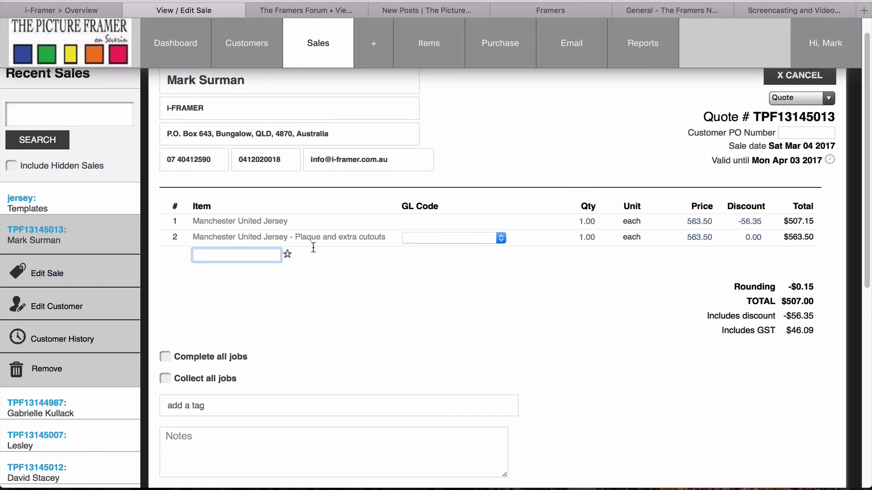